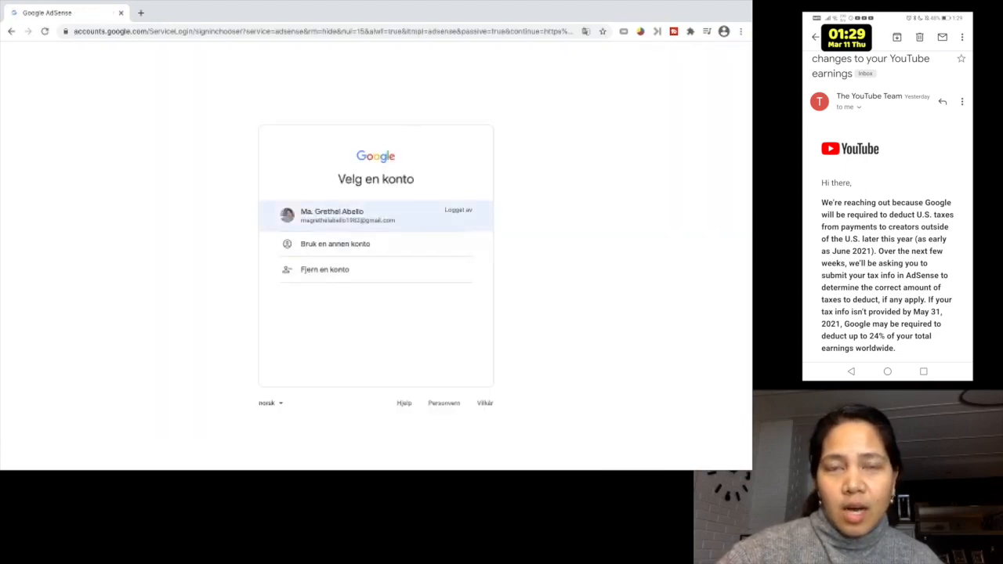
# - Sign in to AdSense with the existing Google account and reach the Home dashboard
pyautogui.click(376, 216)
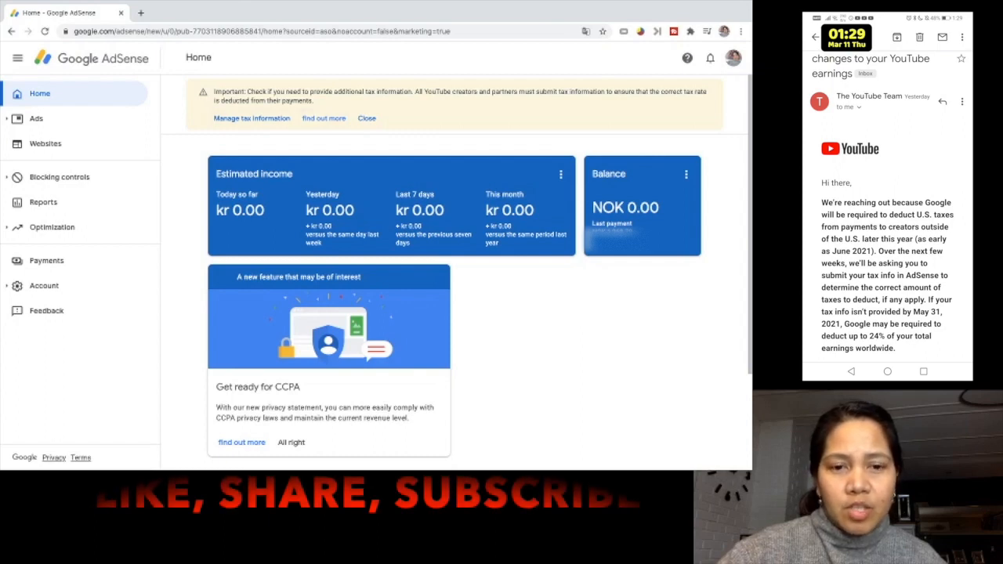
# - From Manage tax information, answer Enkeltperson, not a US citizen, and choose the W-8BEN form
pyautogui.click(251, 119)
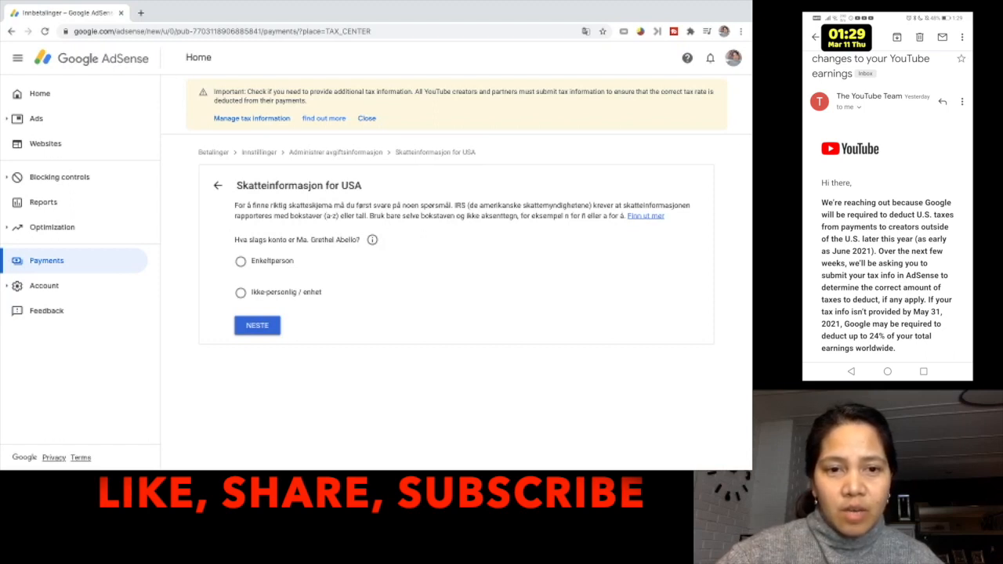
pyautogui.click(241, 260)
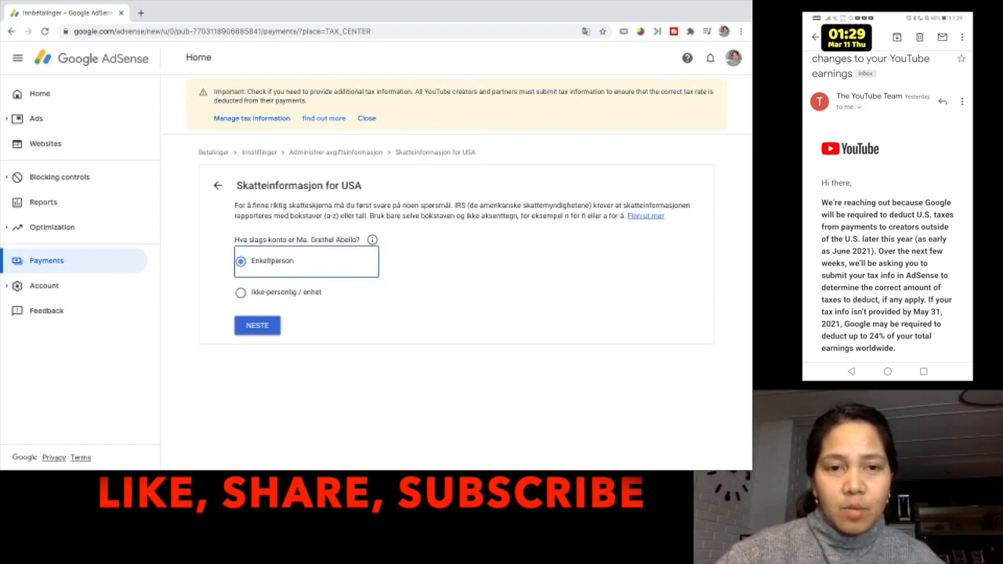
pyautogui.click(257, 324)
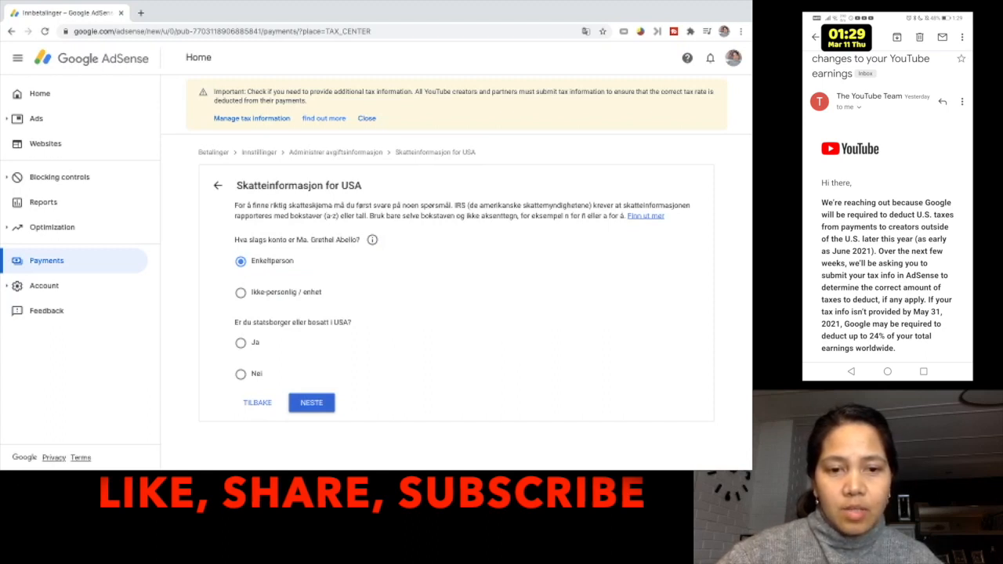
pyautogui.click(241, 373)
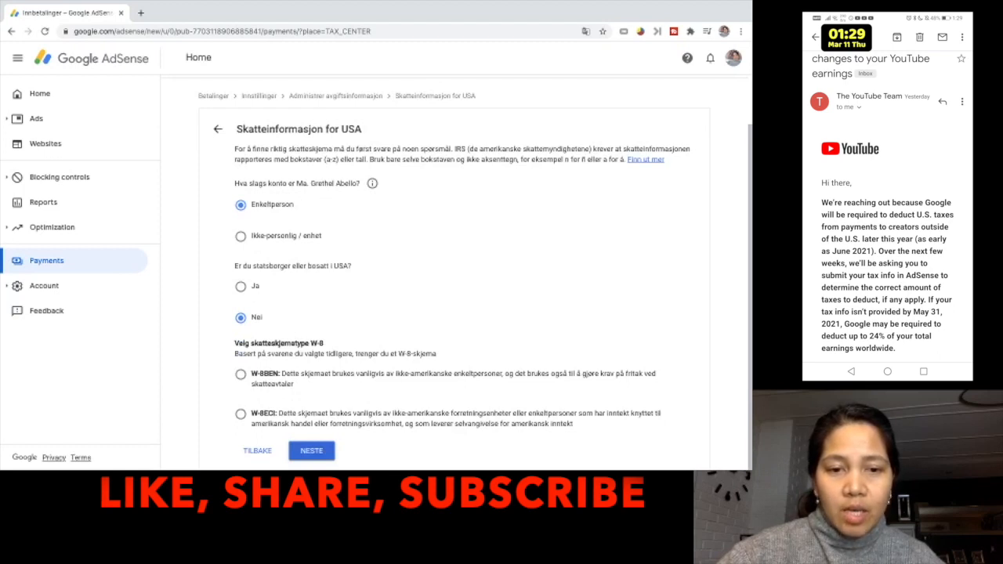
pyautogui.click(241, 373)
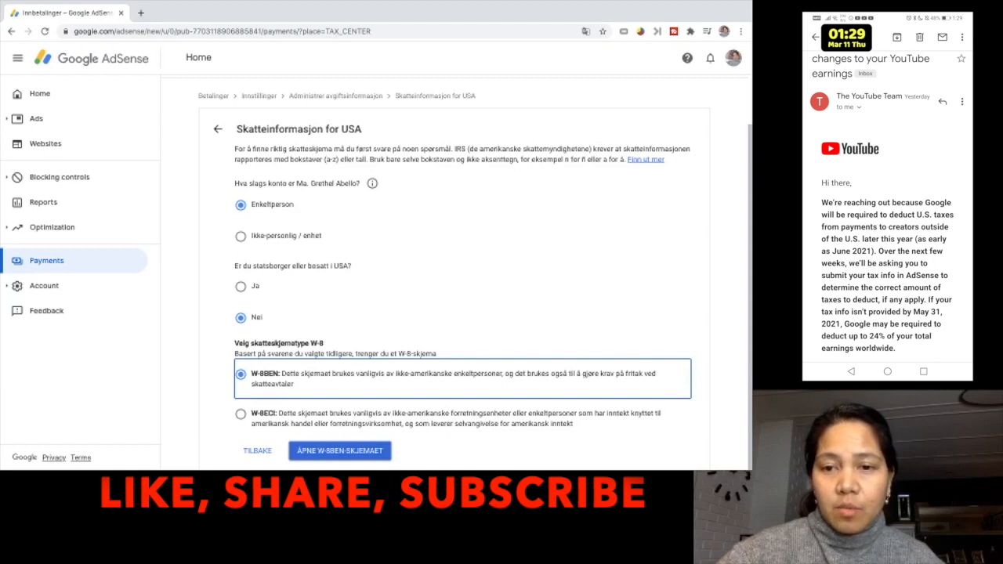
pyautogui.click(338, 452)
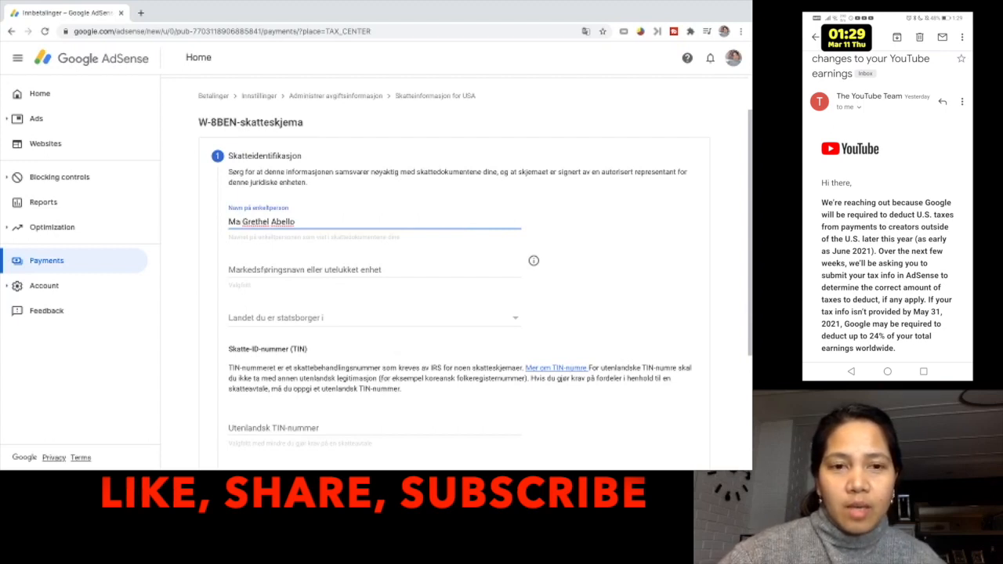
# - Set citizenship country to Norge, enter the foreign TIN, and continue to the address step
pyautogui.scroll(-3)
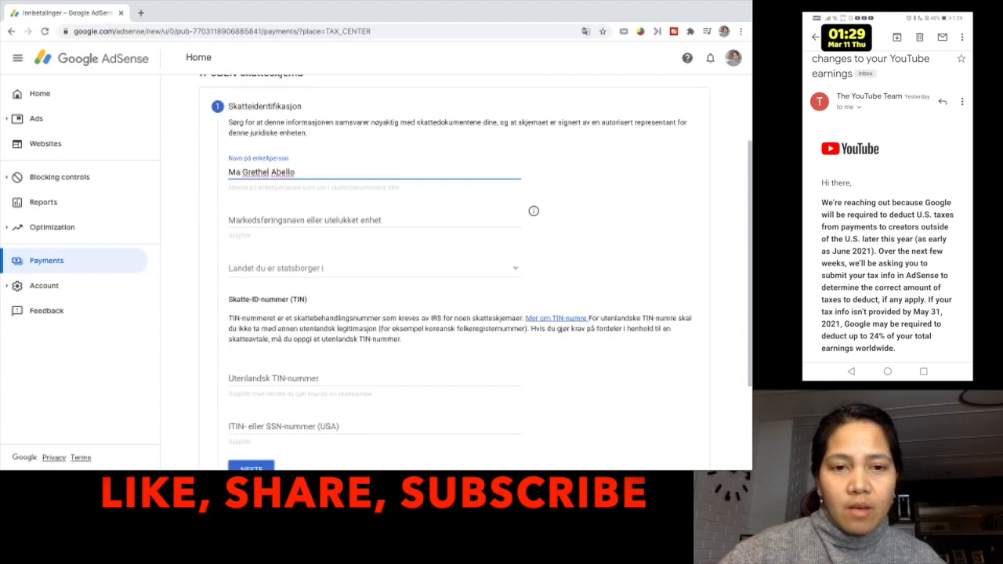
pyautogui.click(373, 268)
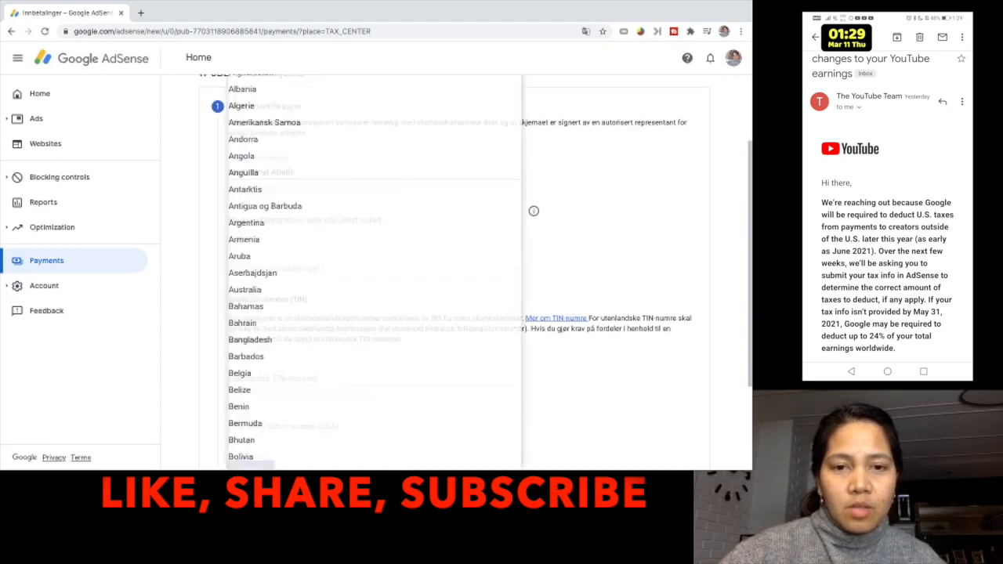
pyautogui.scroll(-3)
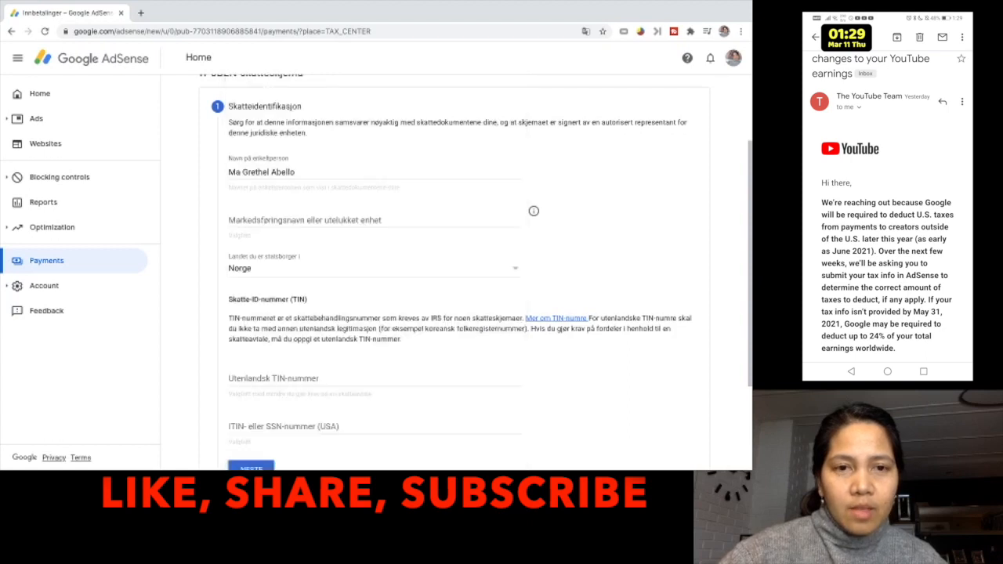
pyautogui.scroll(-3)
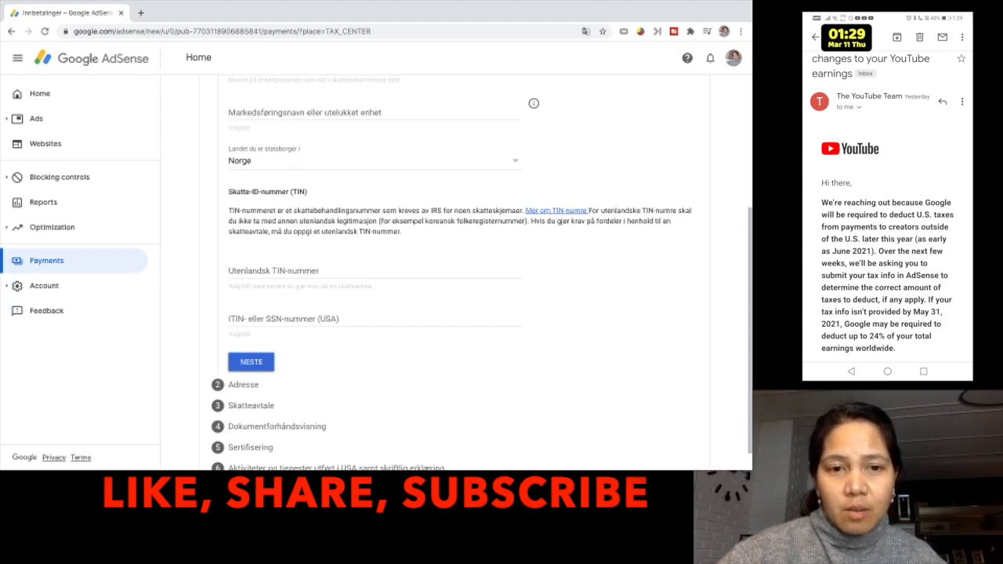
pyautogui.click(373, 270)
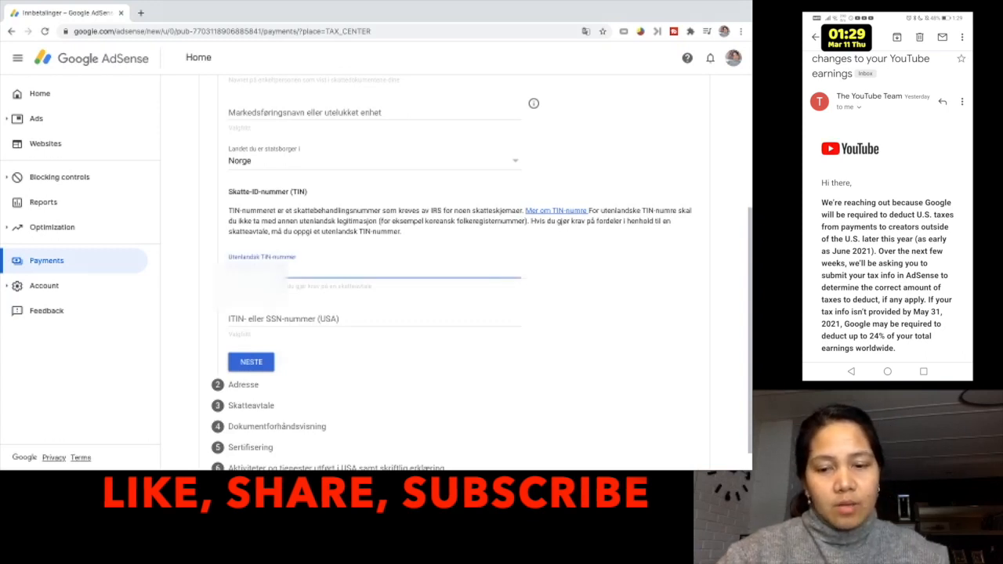
pyautogui.write('29')
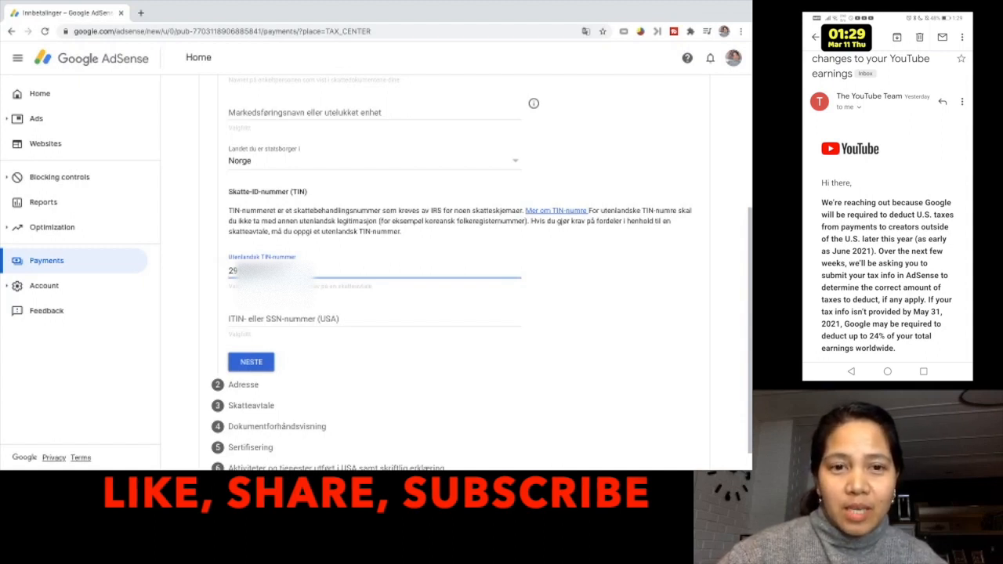
pyautogui.click(251, 361)
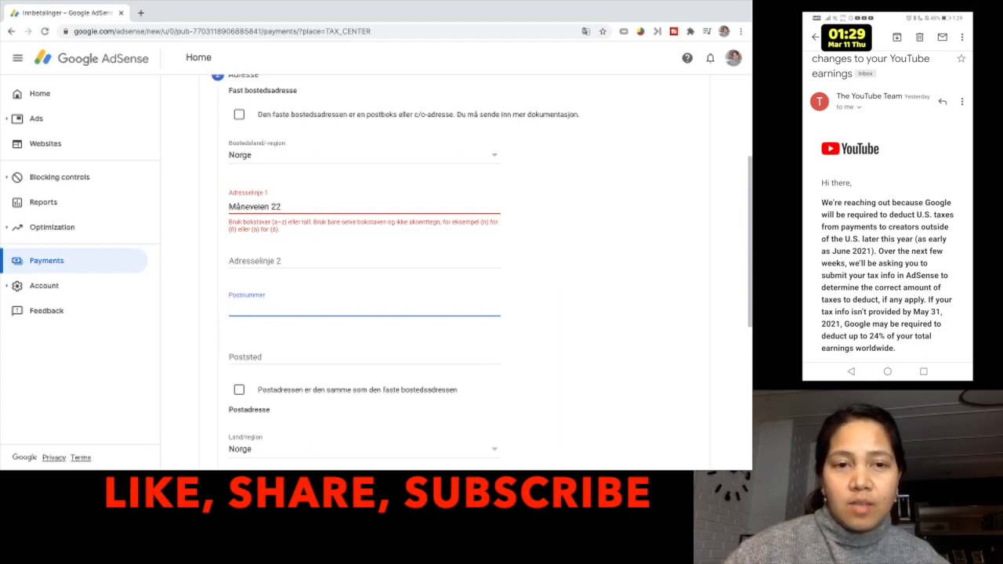
# - Enter the 1543 Vestby address with mailing address same as permanent, and continue
pyautogui.click(364, 301)
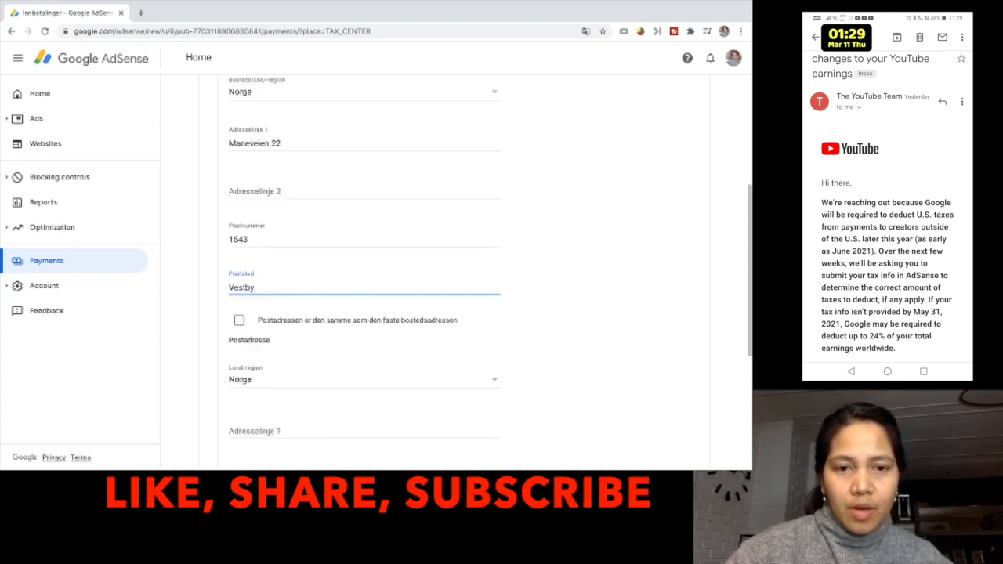
pyautogui.click(238, 320)
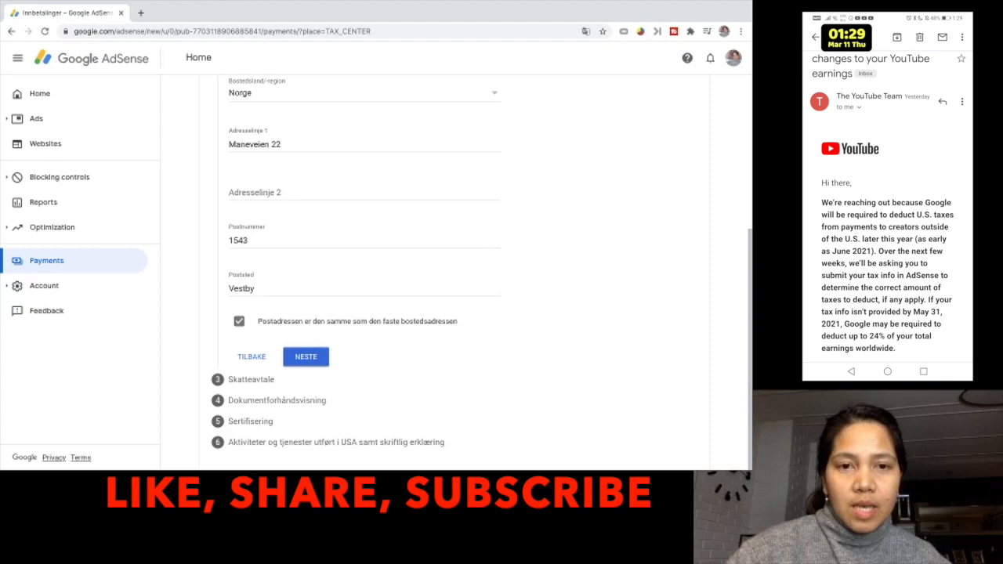
pyautogui.click(306, 357)
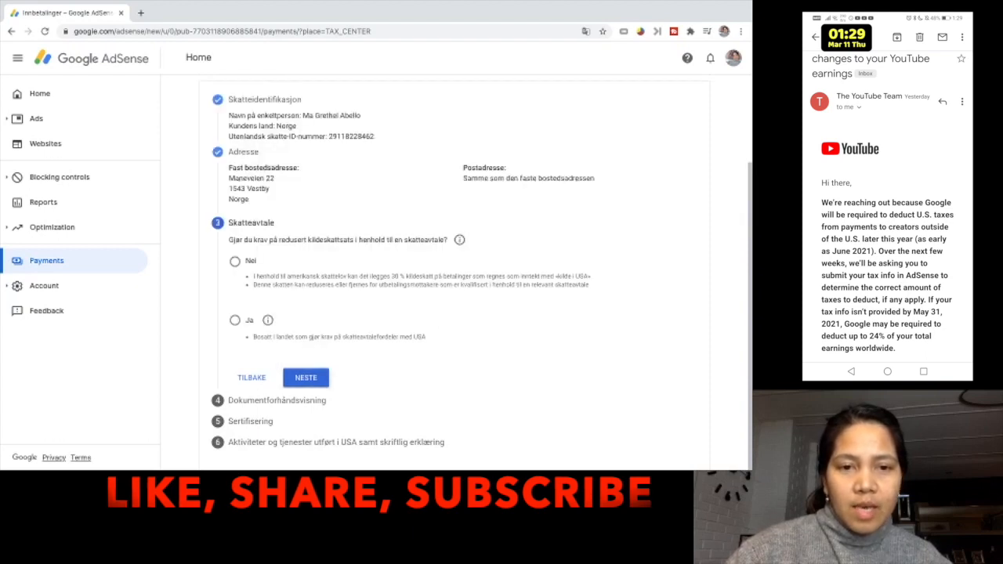
# - Claim treaty benefits with Norge as country and Artikkel 5 og avsnitt 1 for Tjenester income
pyautogui.click(235, 320)
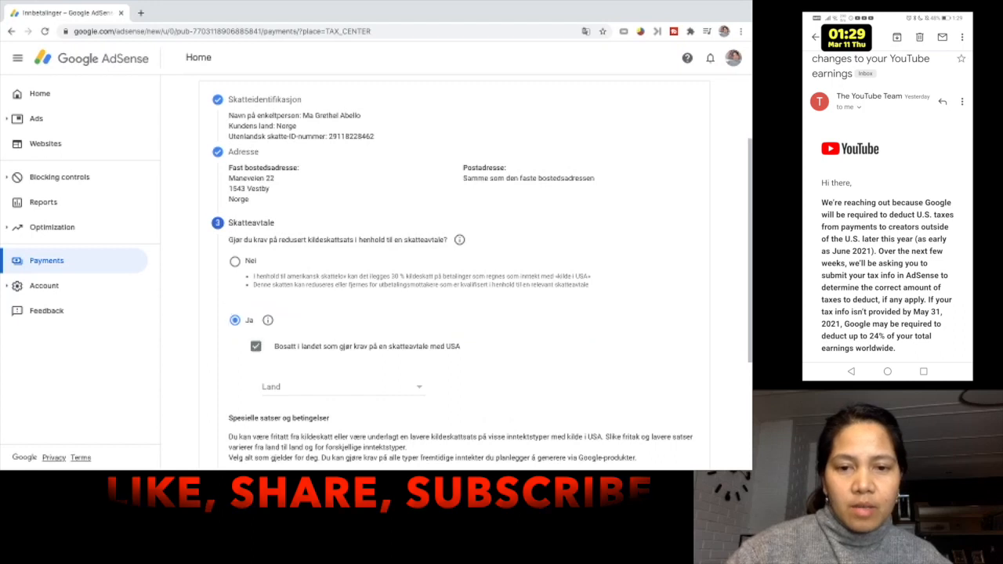
pyautogui.scroll(-3)
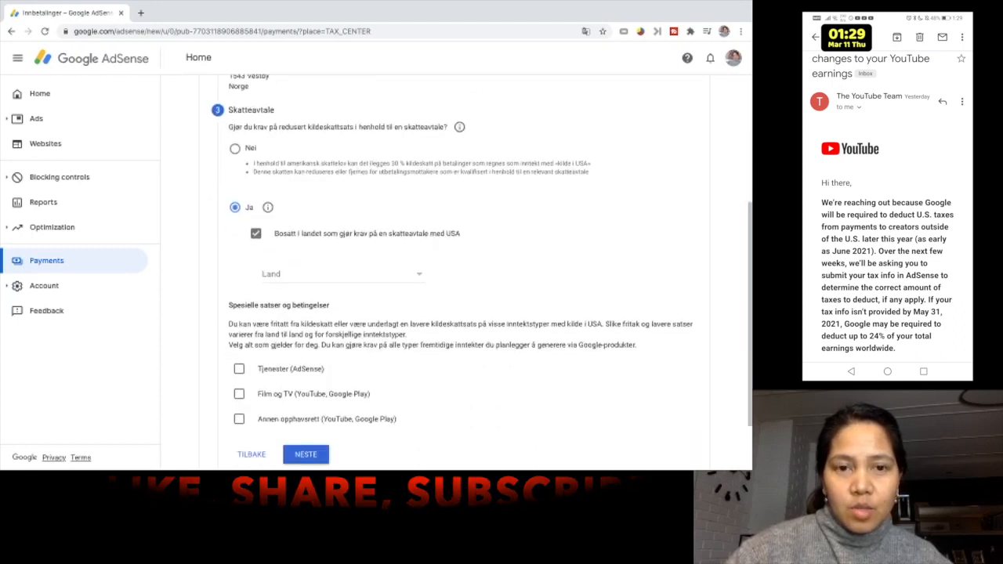
pyautogui.click(342, 273)
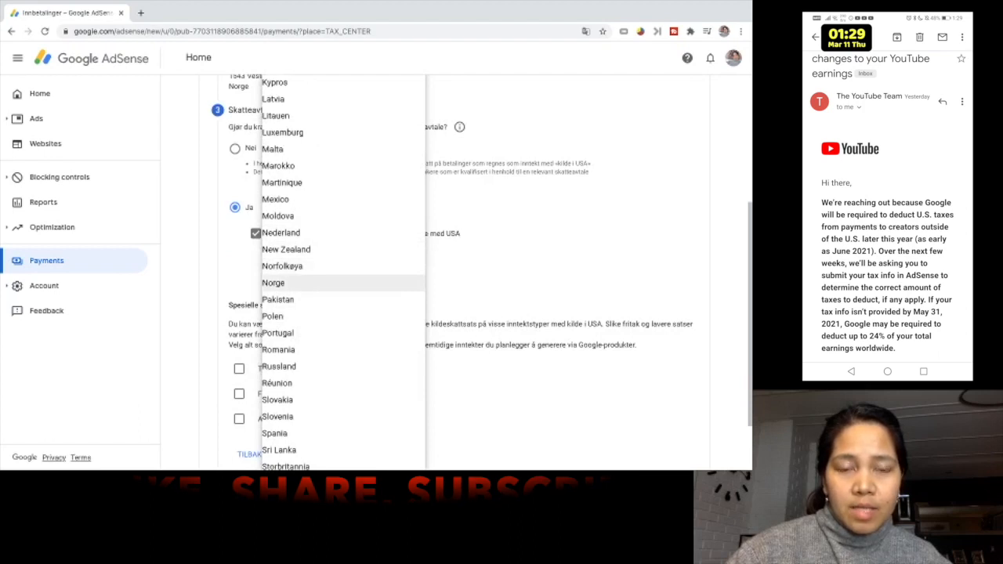
pyautogui.click(273, 282)
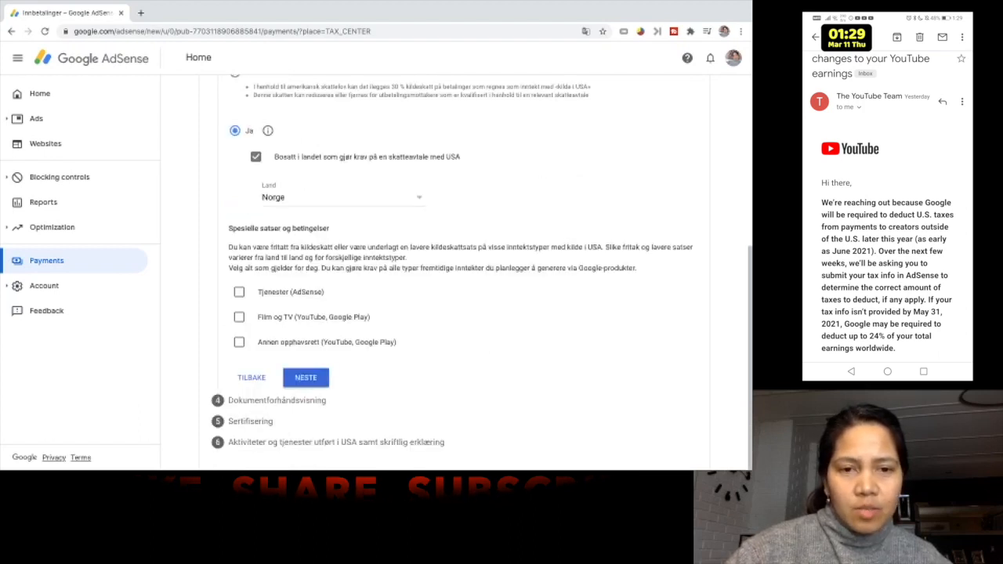
pyautogui.click(238, 292)
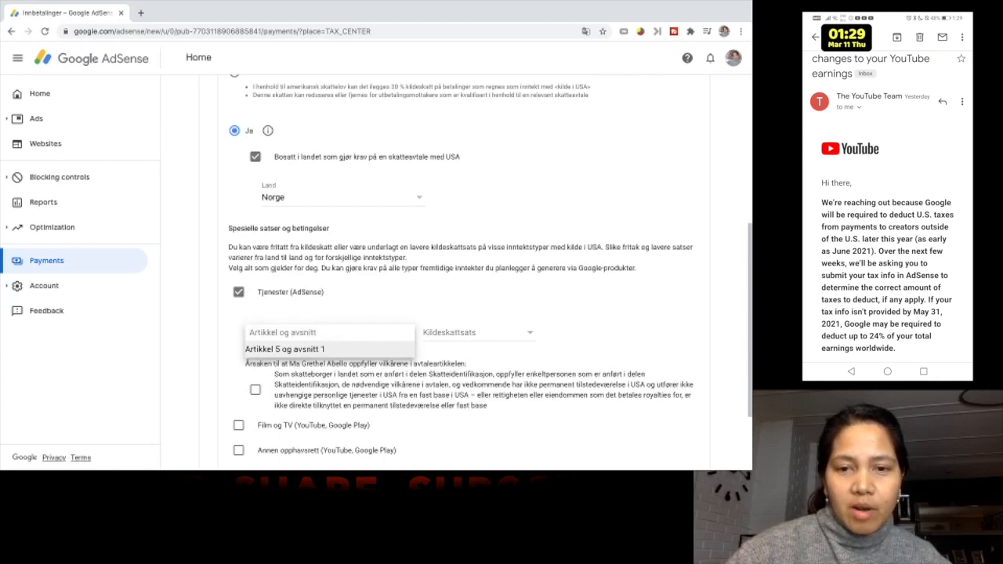
pyautogui.click(284, 348)
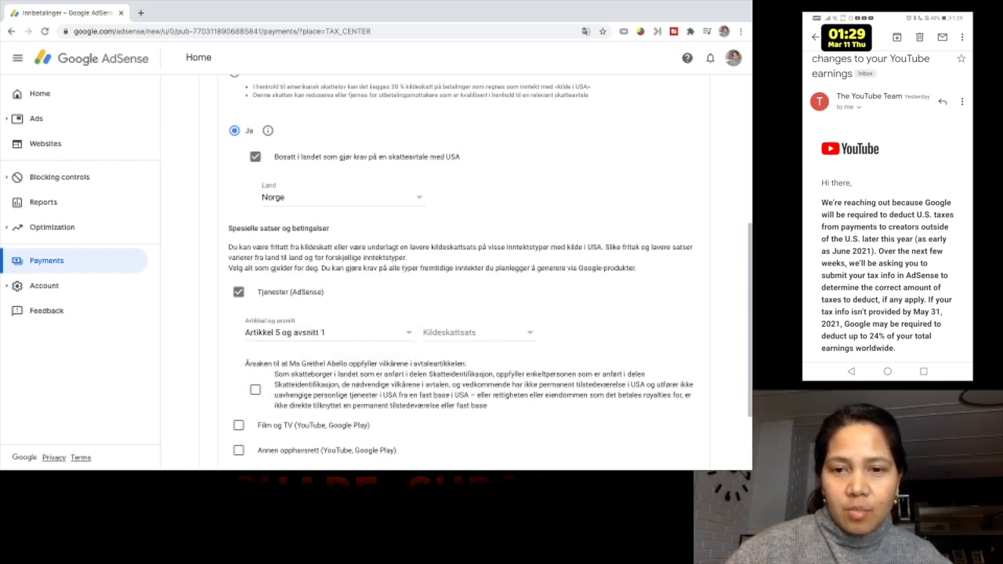
pyautogui.click(265, 13)
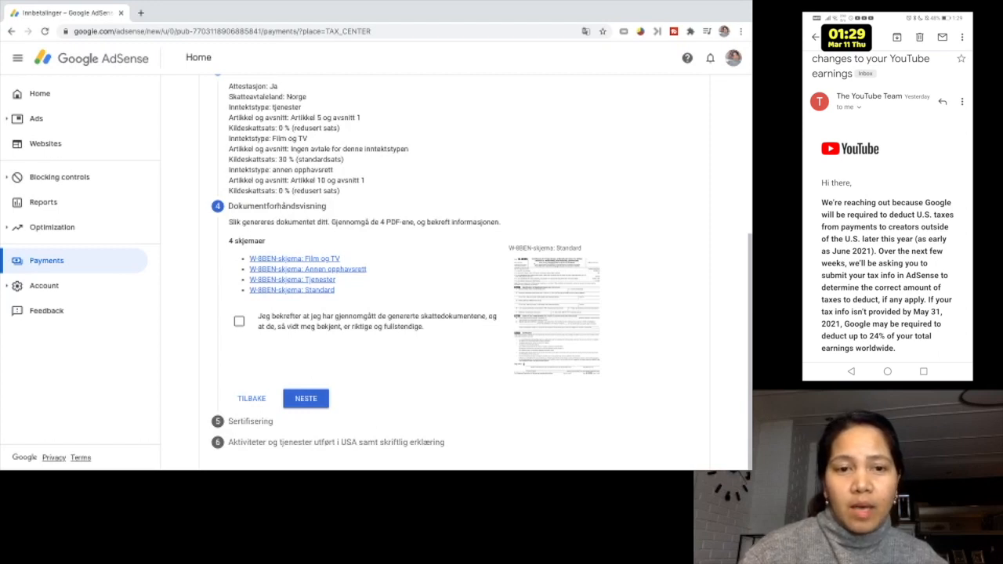
pyautogui.click(238, 321)
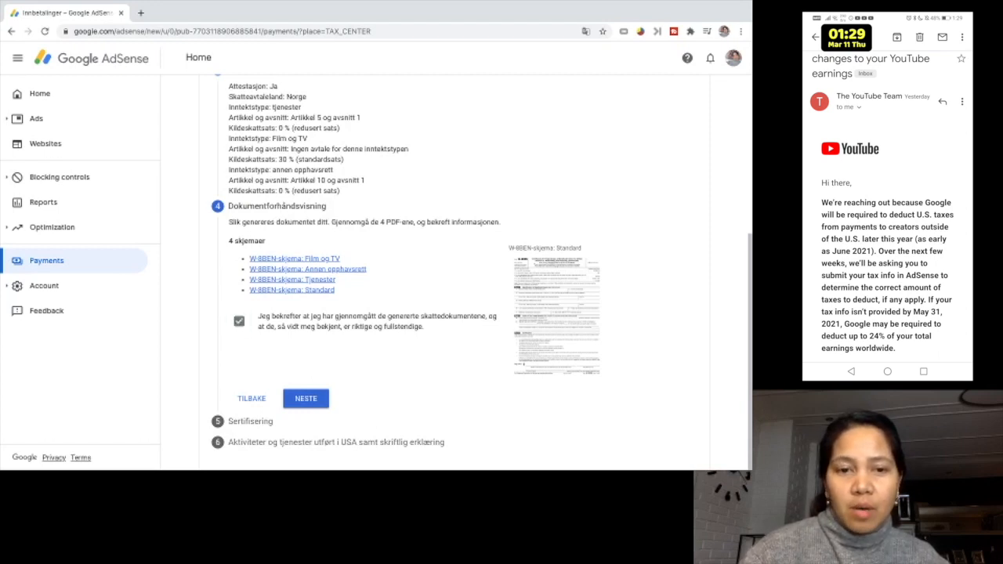
pyautogui.click(306, 398)
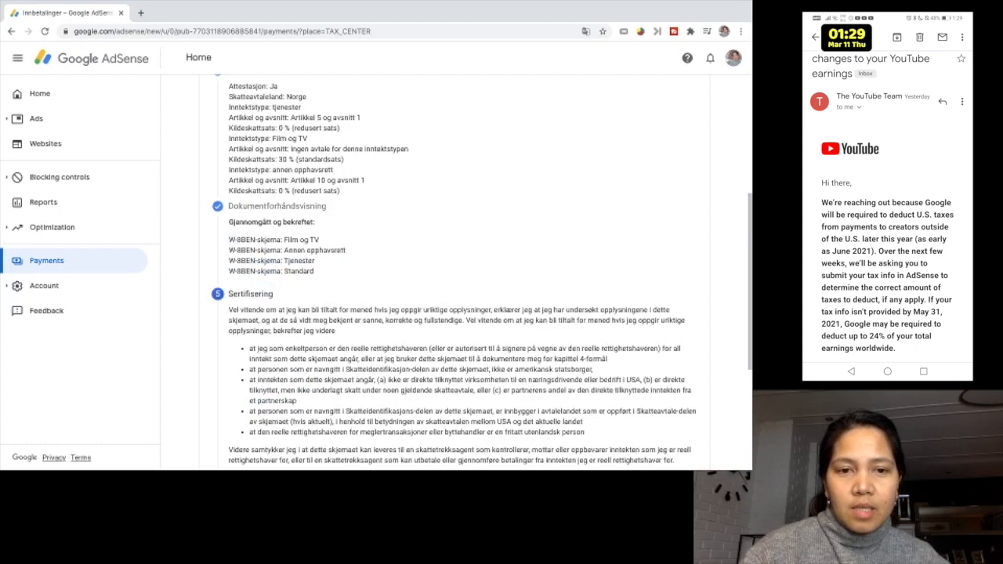
pyautogui.scroll(-3)
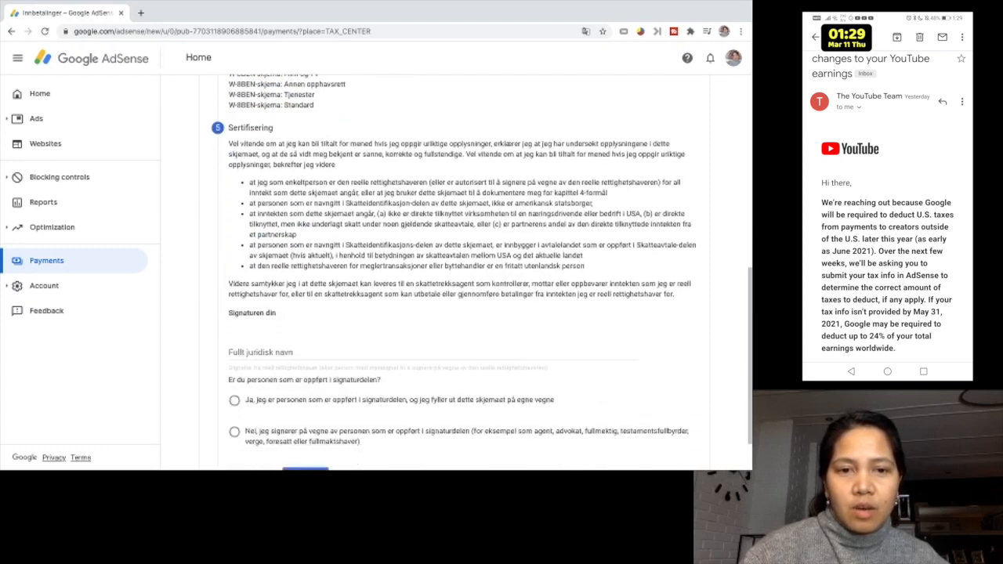
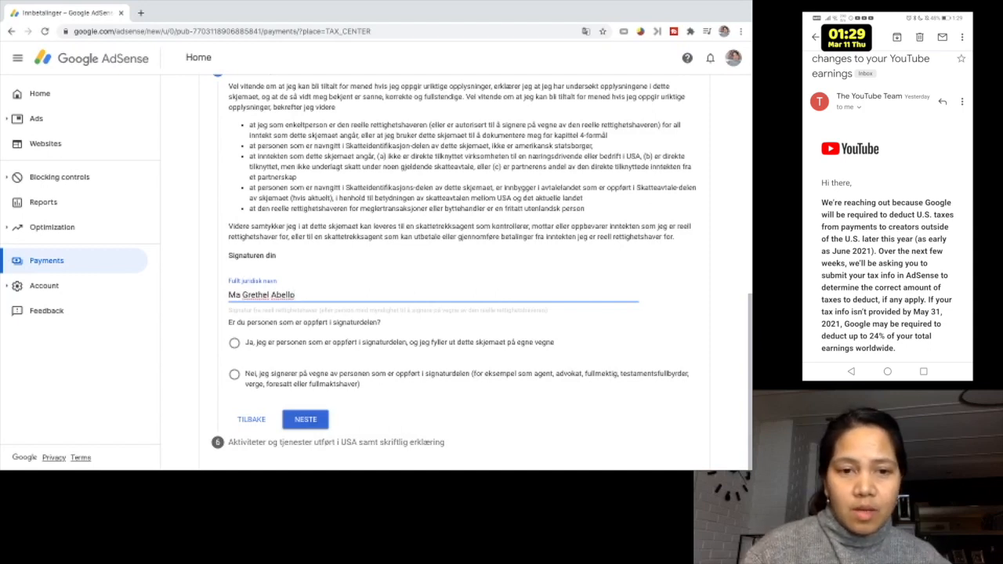
pyautogui.click(235, 341)
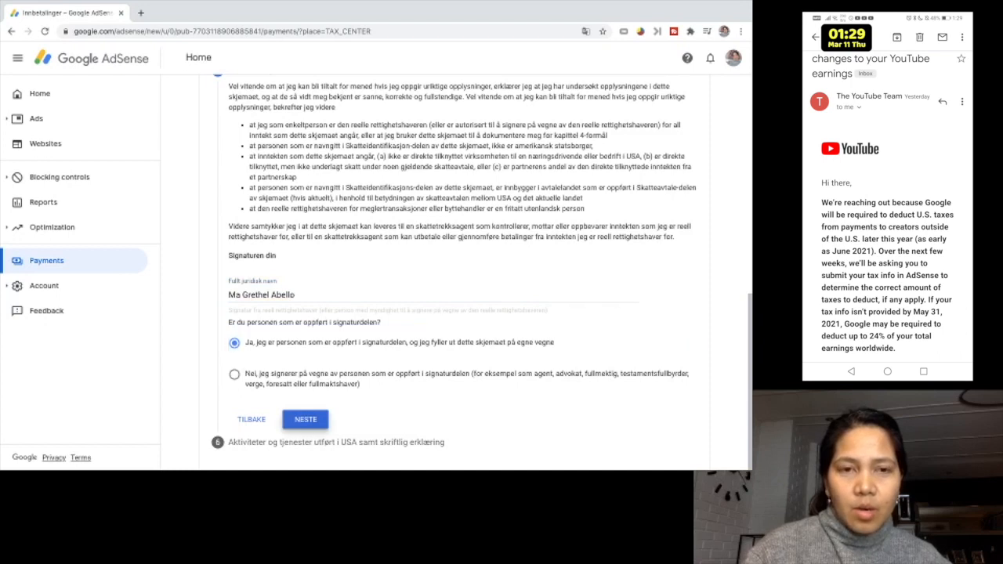
pyautogui.click(304, 420)
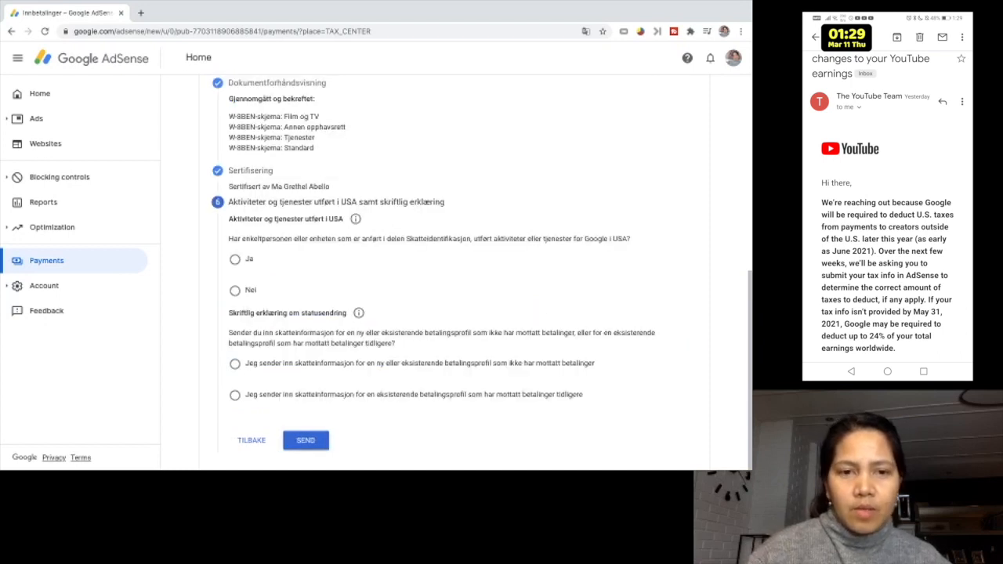
# - Answer Nei to US activities, attest the information, leave changes empty, and SEND the tax info
pyautogui.click(235, 290)
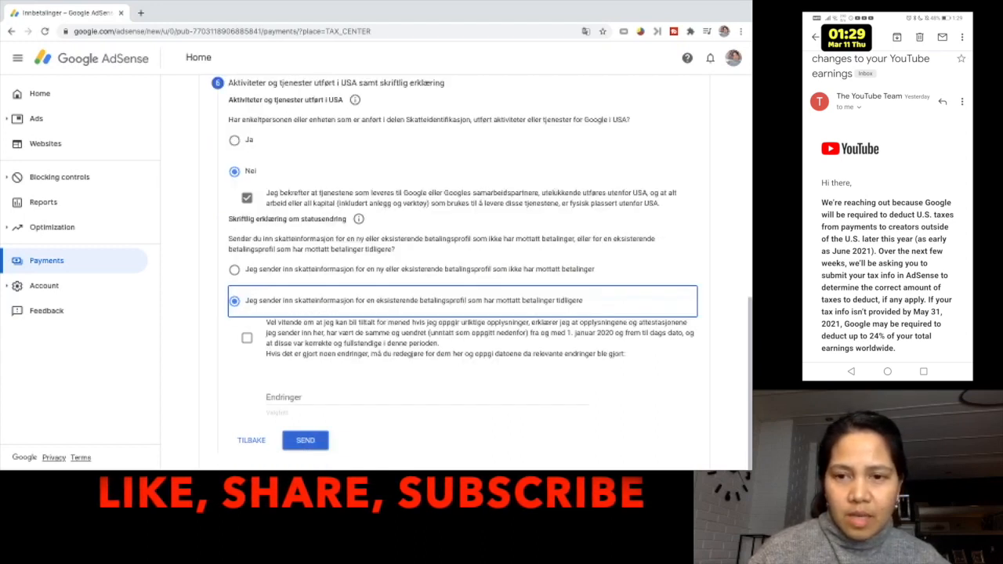
pyautogui.click(248, 338)
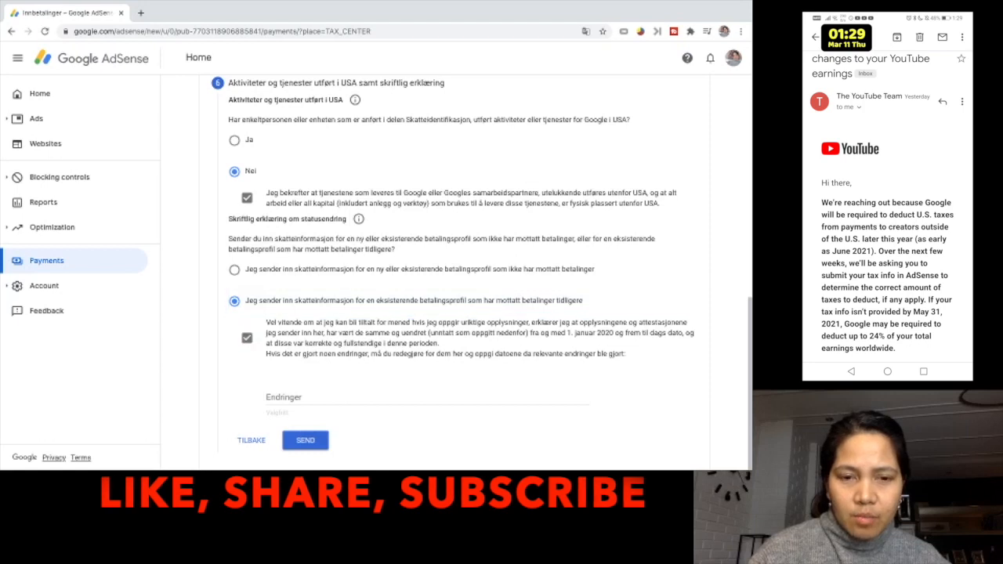
pyautogui.click(427, 399)
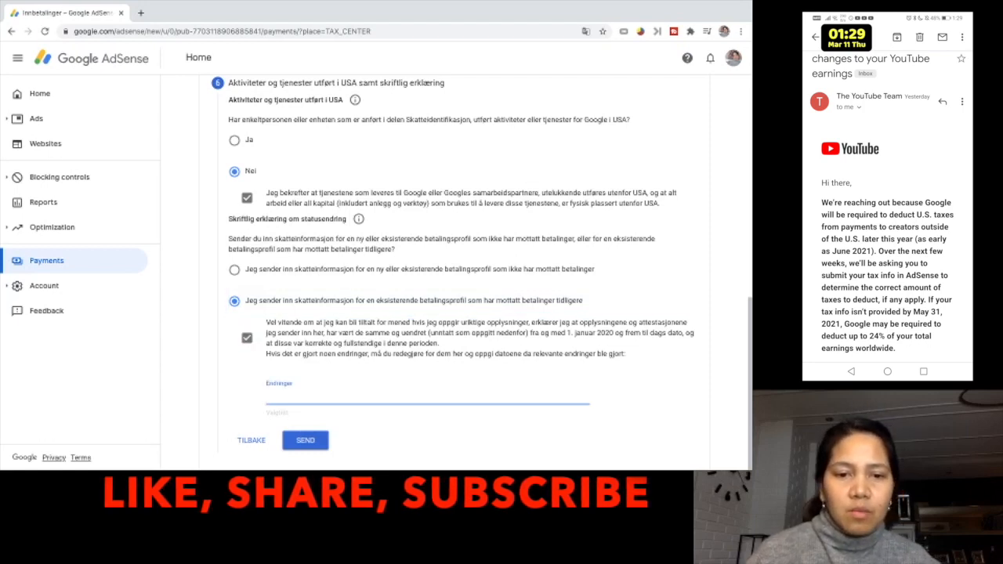
pyautogui.click(426, 400)
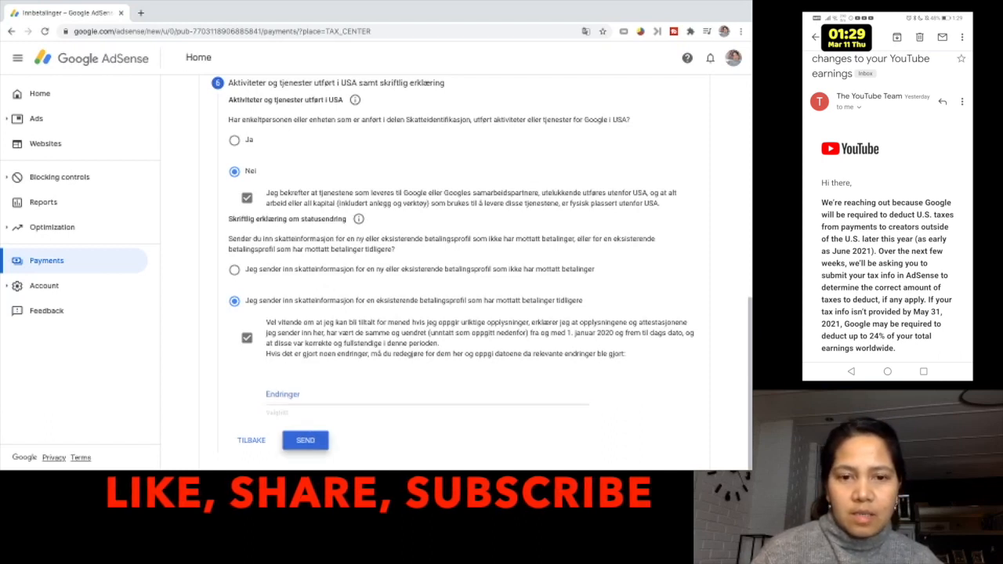
pyautogui.click(304, 439)
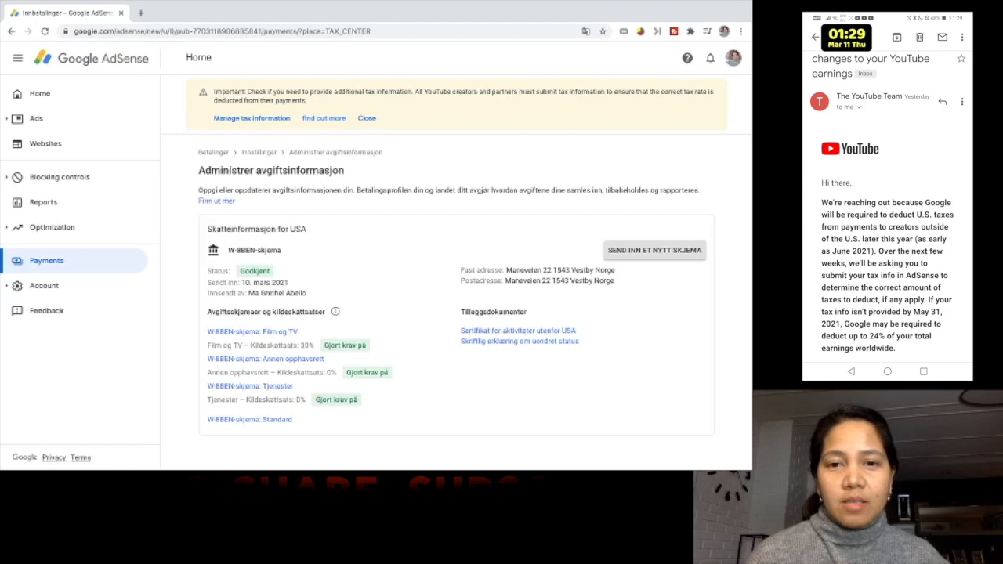